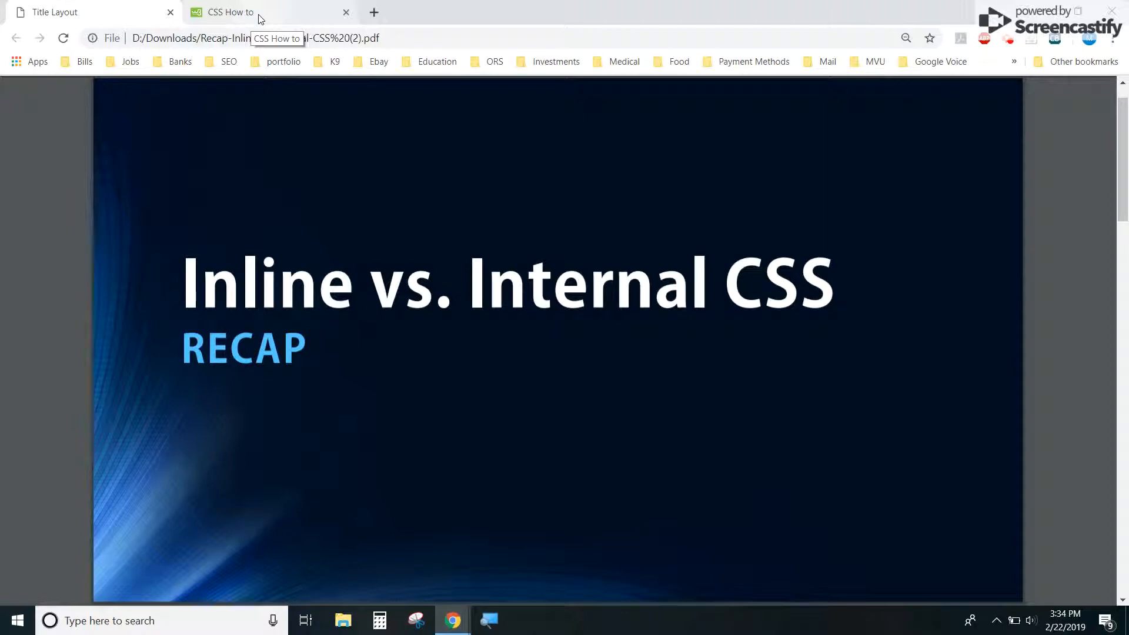
- Open the CSS How To tutorial and highlight the External style sheet item
click(230, 13)
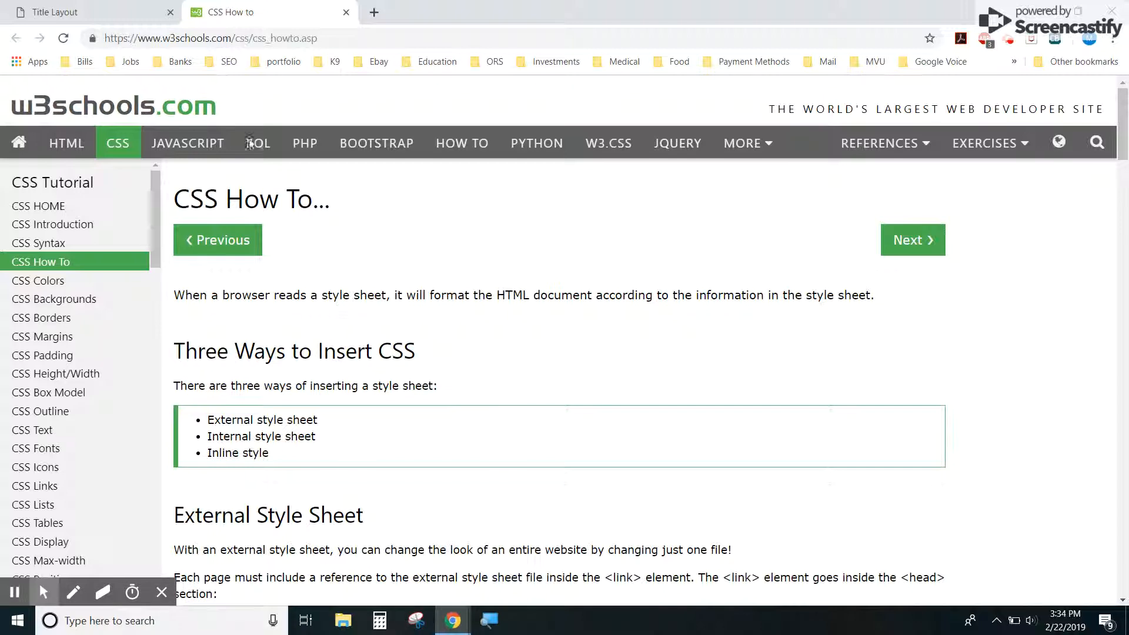
scroll(down, 3)
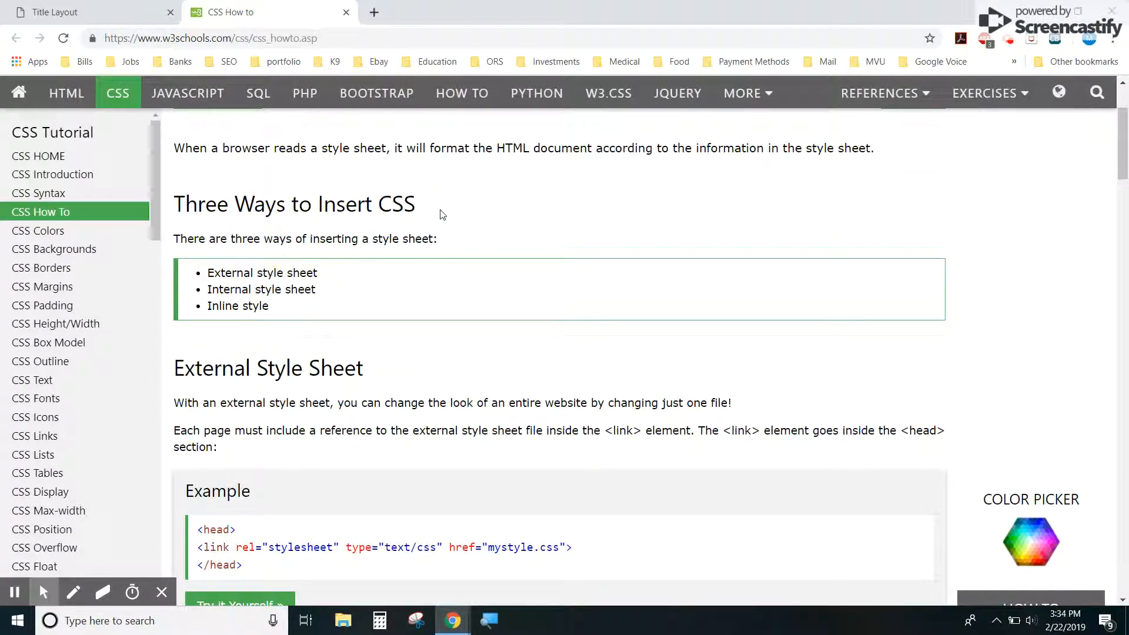
mouse_move(234, 281)
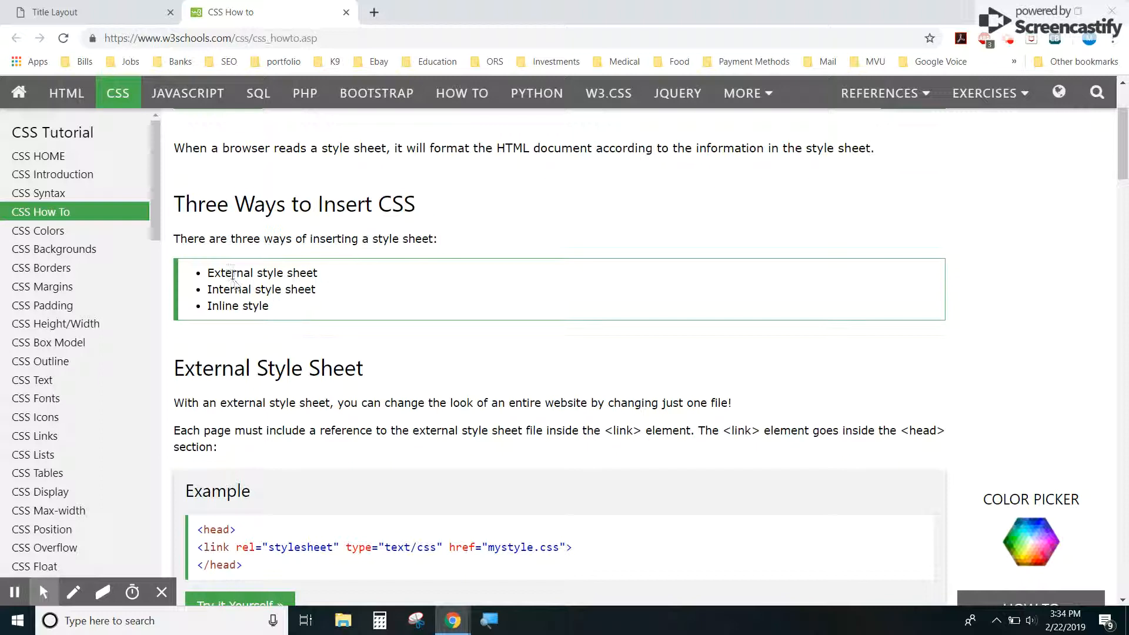
double_click(230, 273)
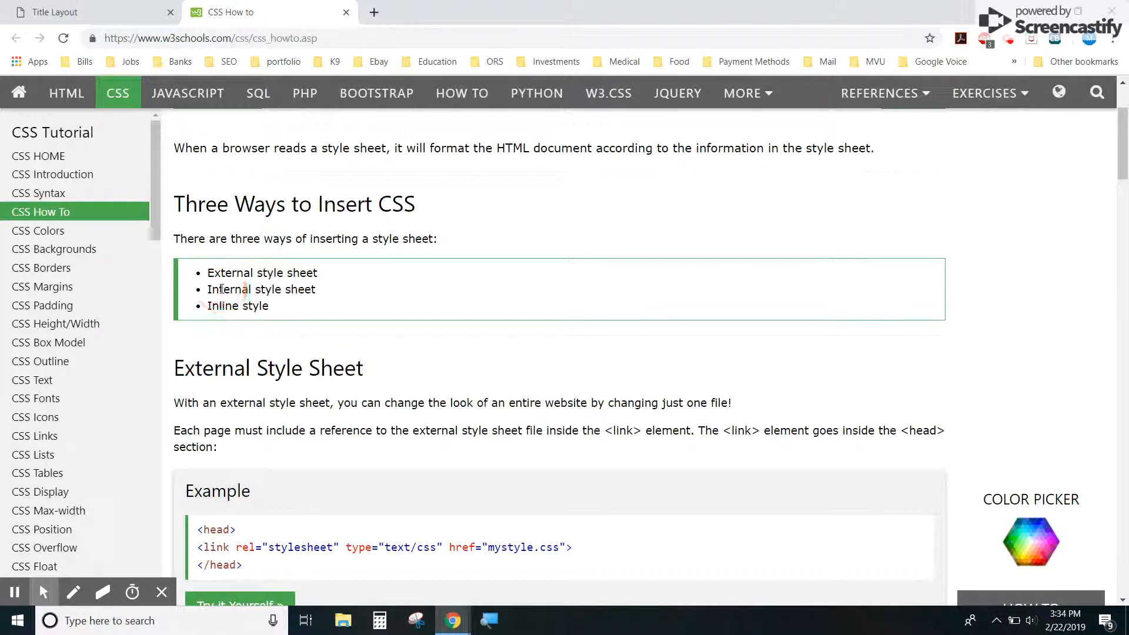
- Scroll to the Inline Styles example and highlight its h1 tag and style attribute
scroll(down, 3)
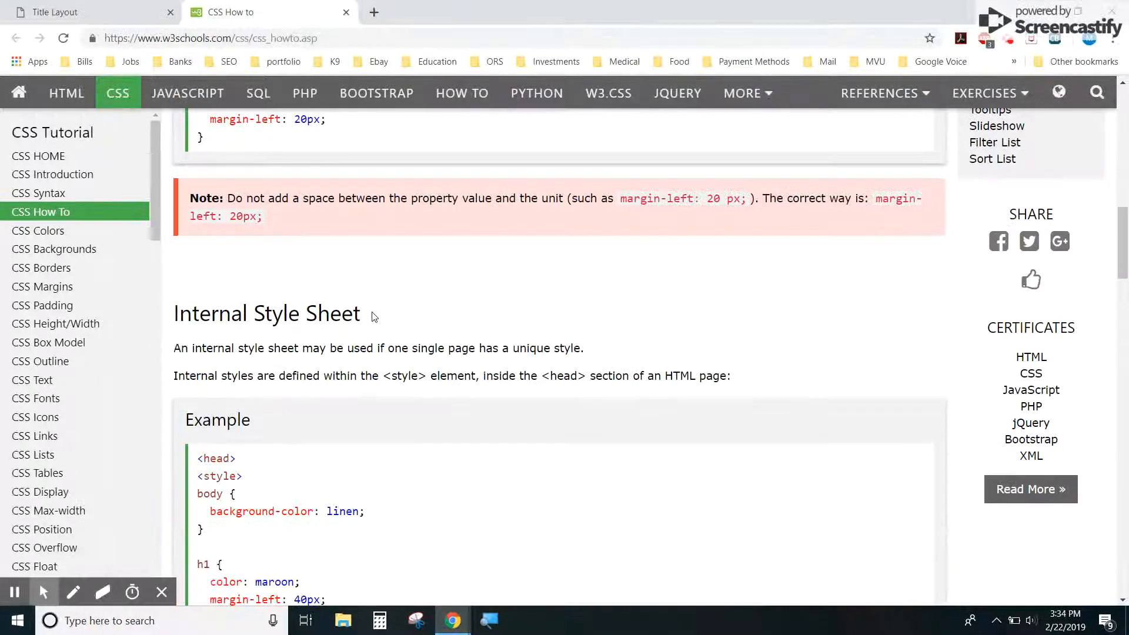
scroll(down, 3)
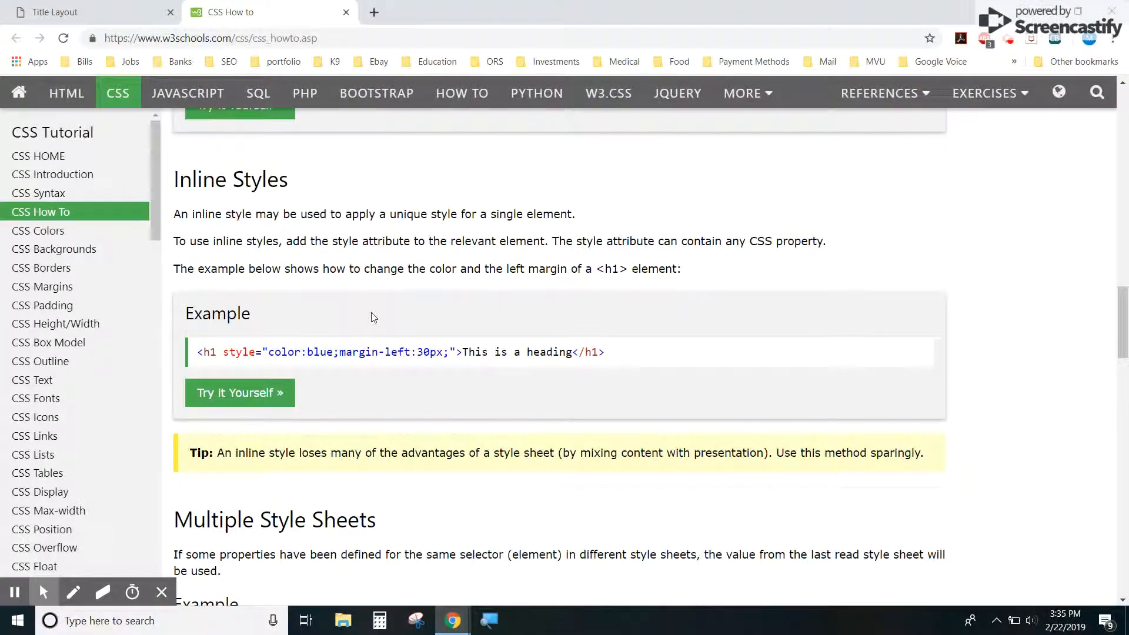
drag(197, 352, 270, 352)
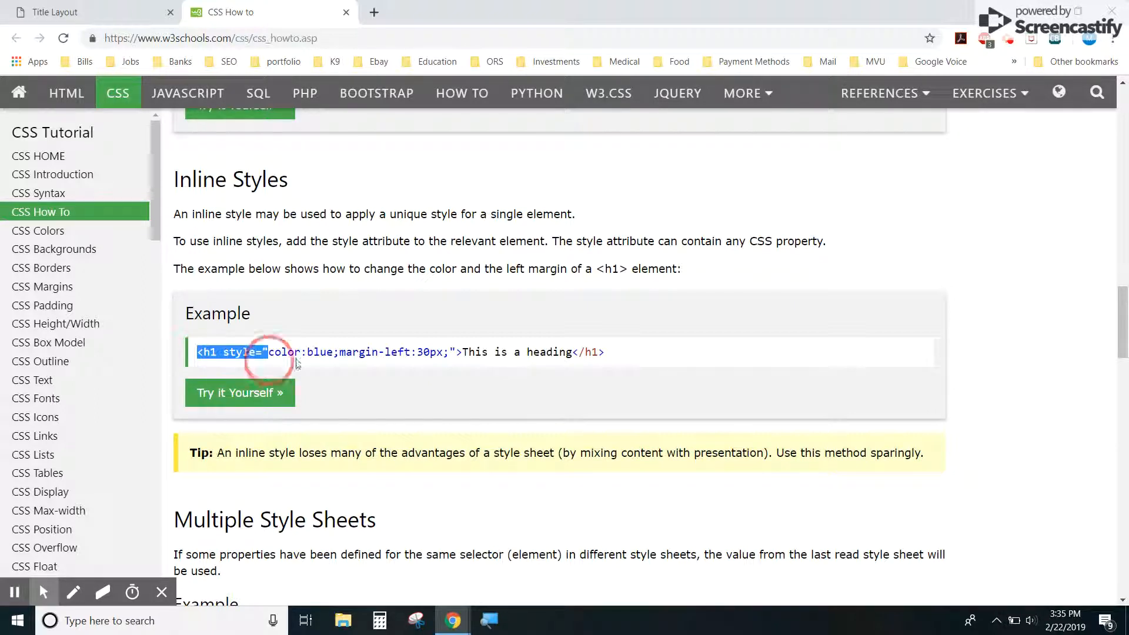
drag(252, 352, 603, 352)
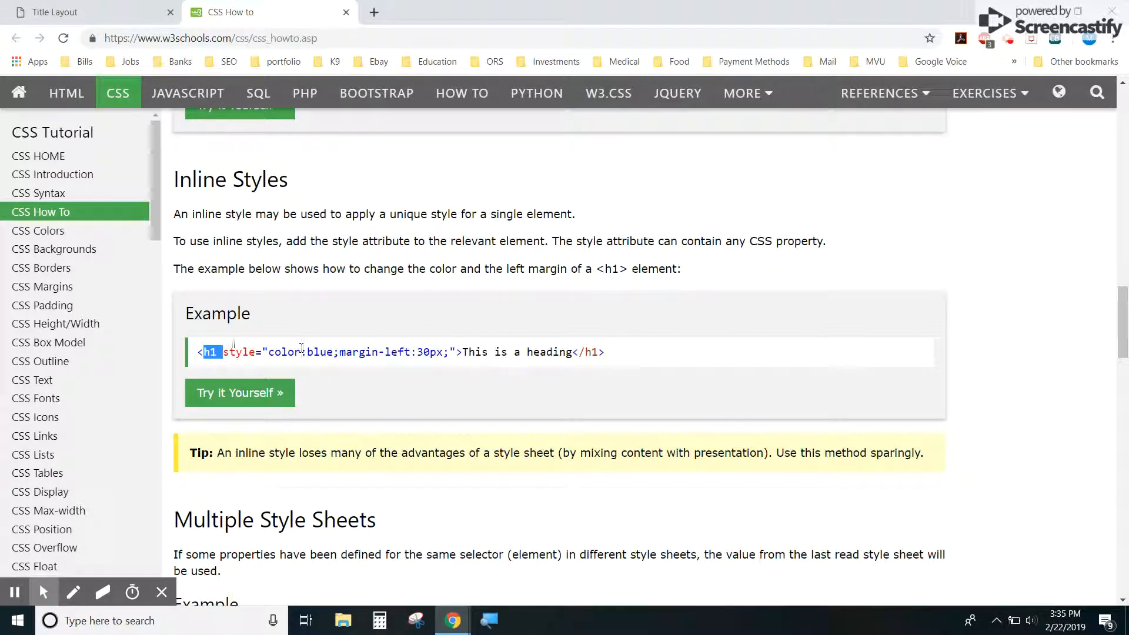
double_click(239, 353)
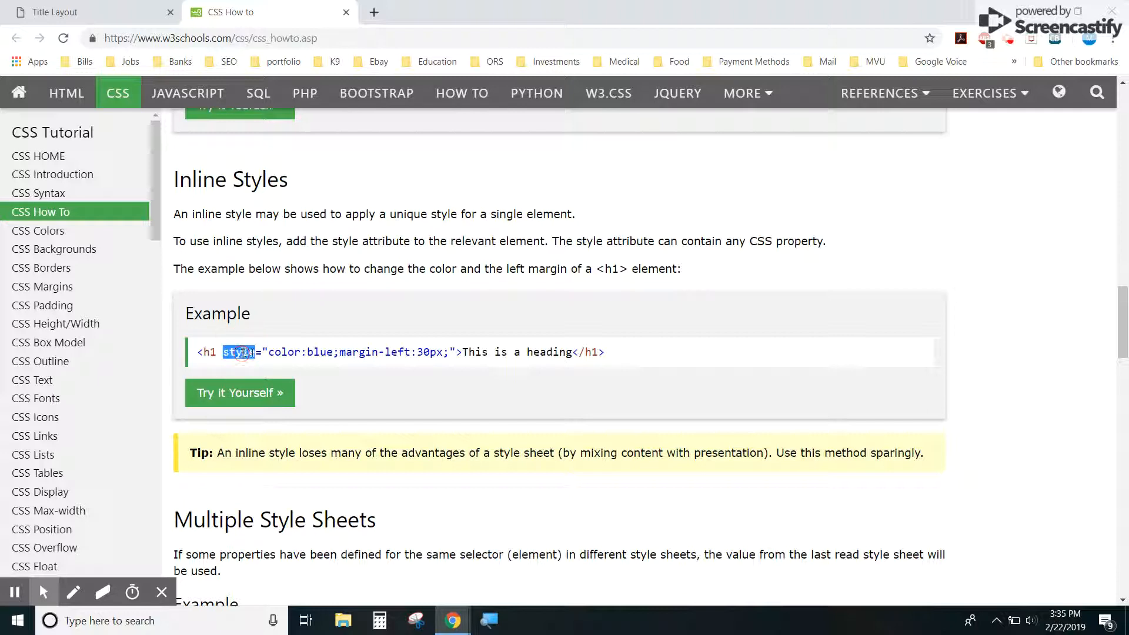
mouse_move(415, 330)
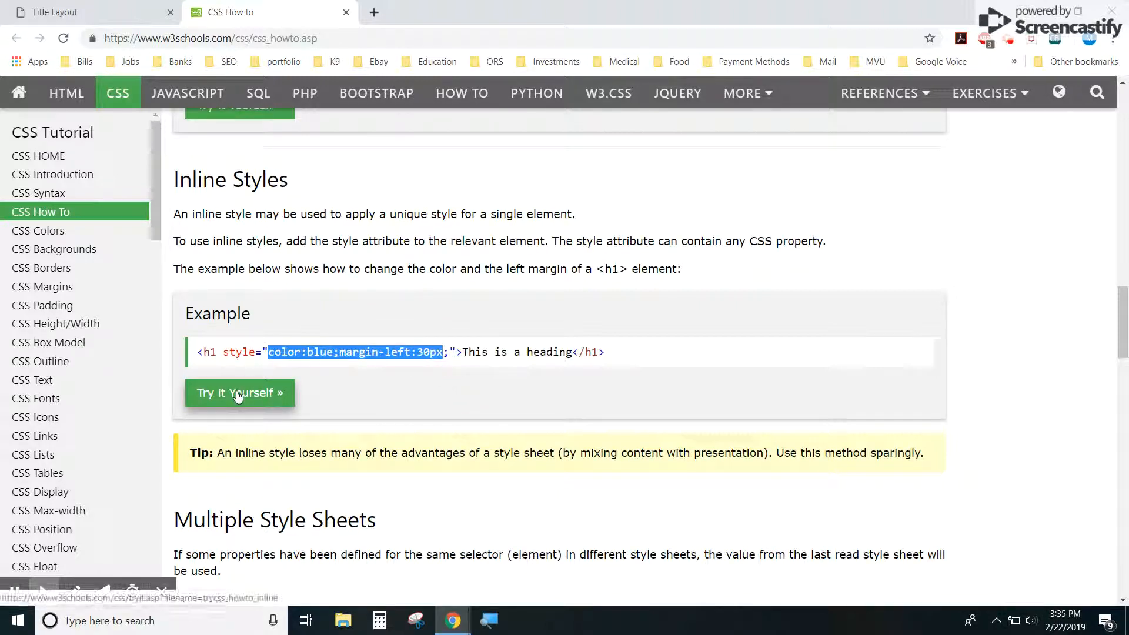
- Add '<h1>Will this be blue?</h1>' to the inline Tryit example and run it
click(239, 393)
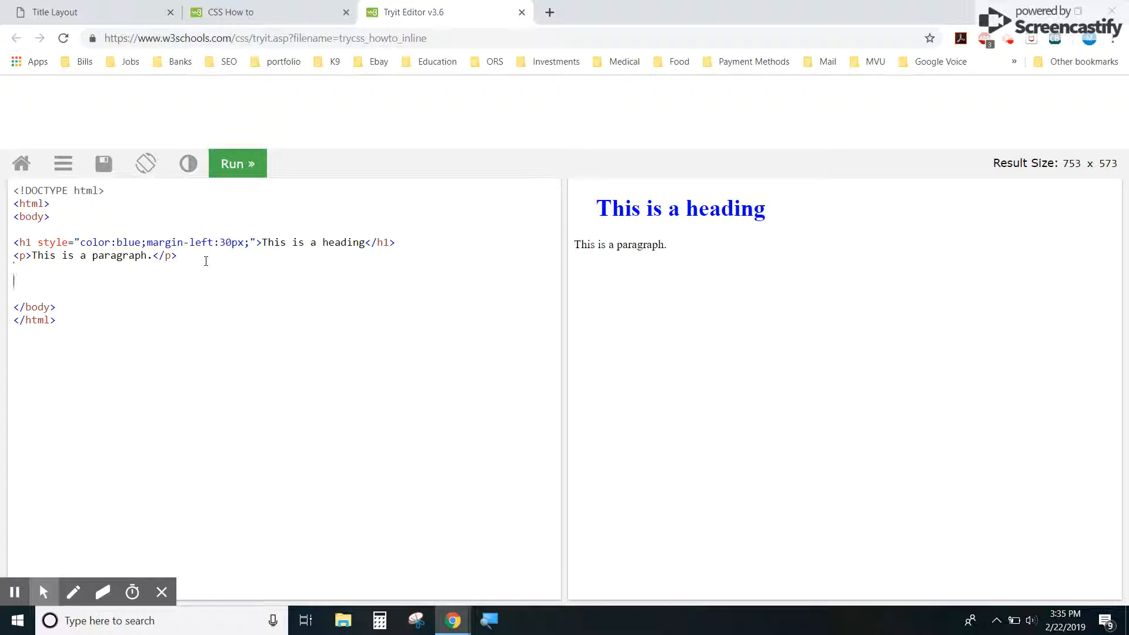
text(<h1>Will this be blue?</h1>)
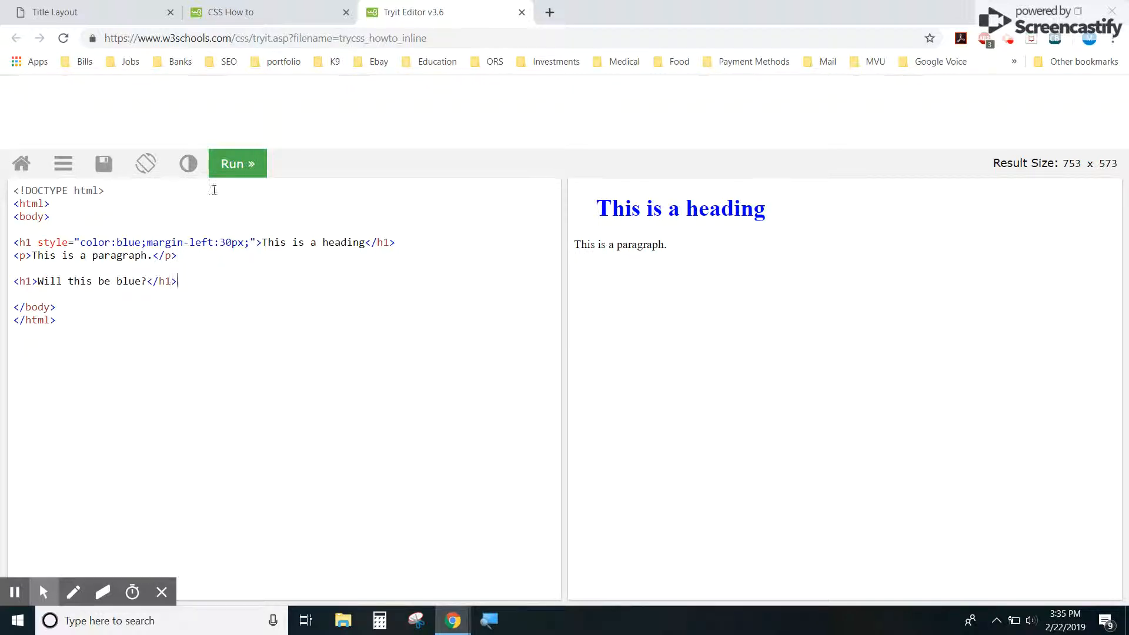
click(237, 163)
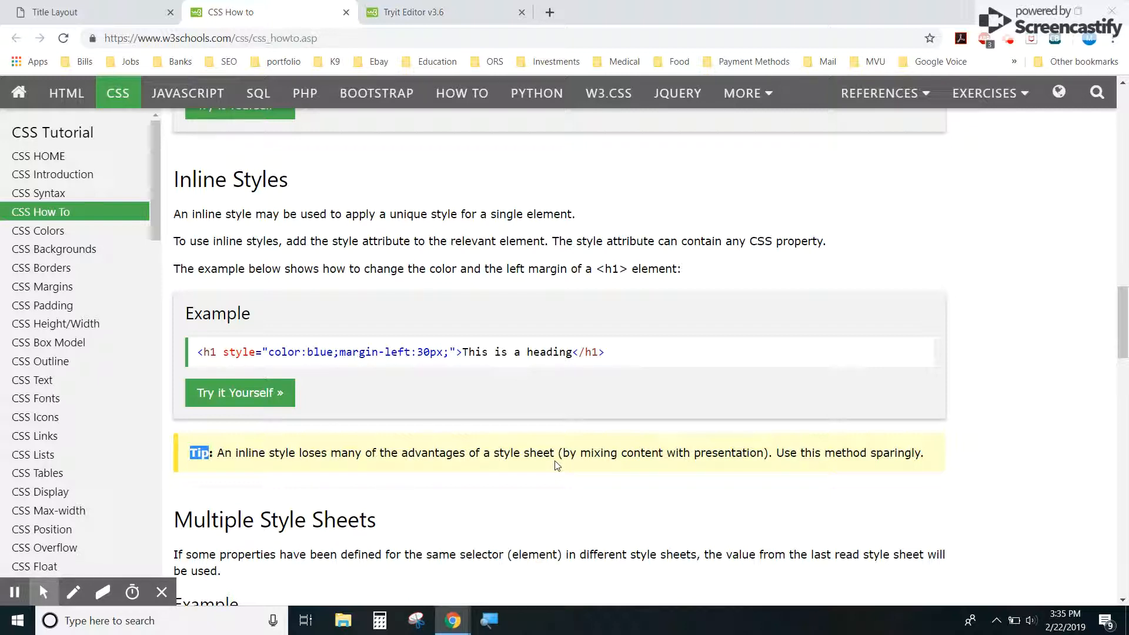
mouse_move(667, 452)
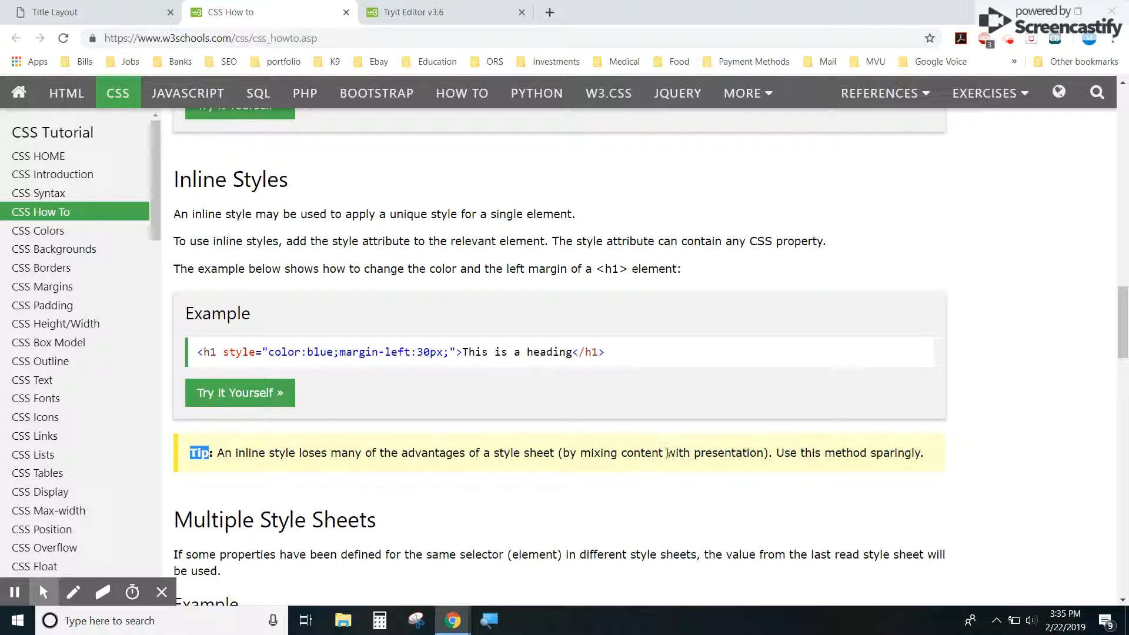
mouse_move(652, 344)
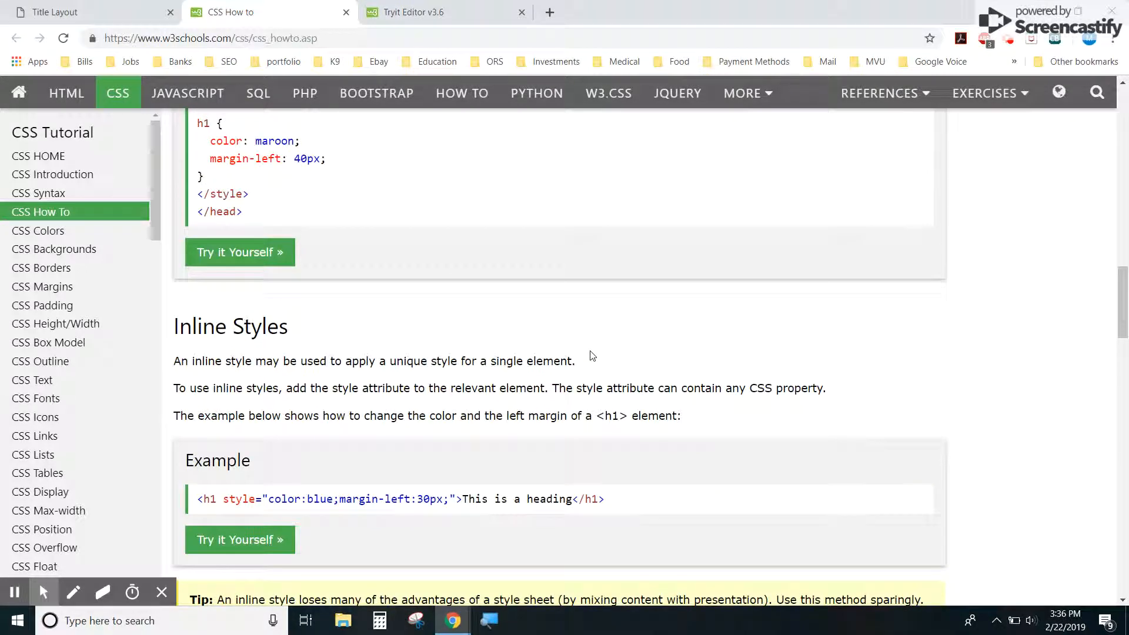
- Highlight the style and head tags in the Internal Style Sheet example
scroll(up, 3)
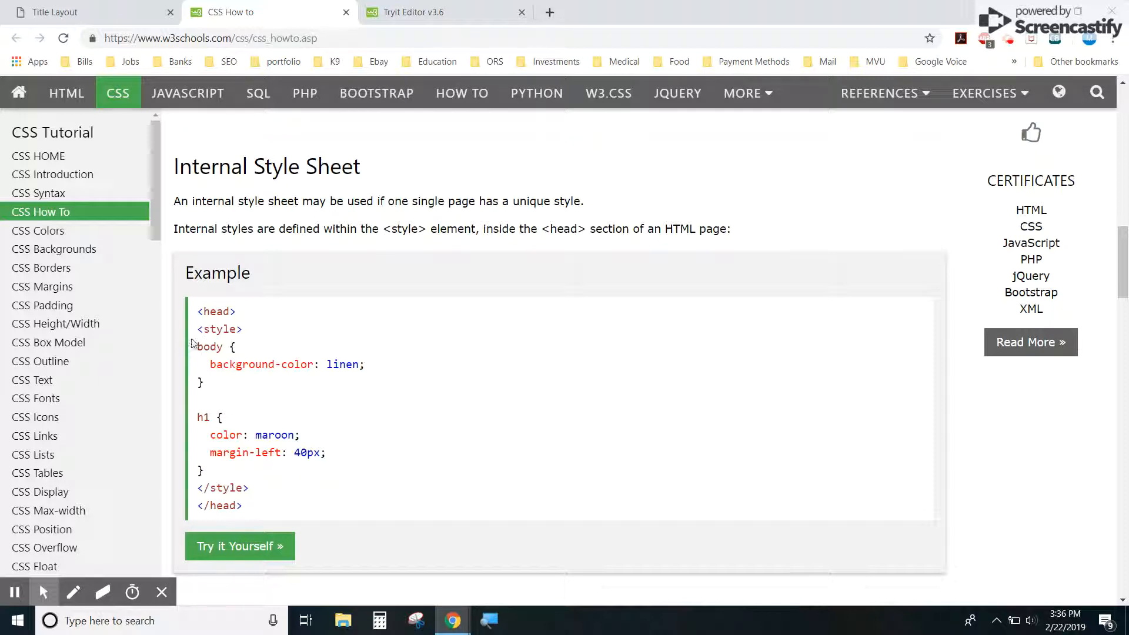
double_click(221, 329)
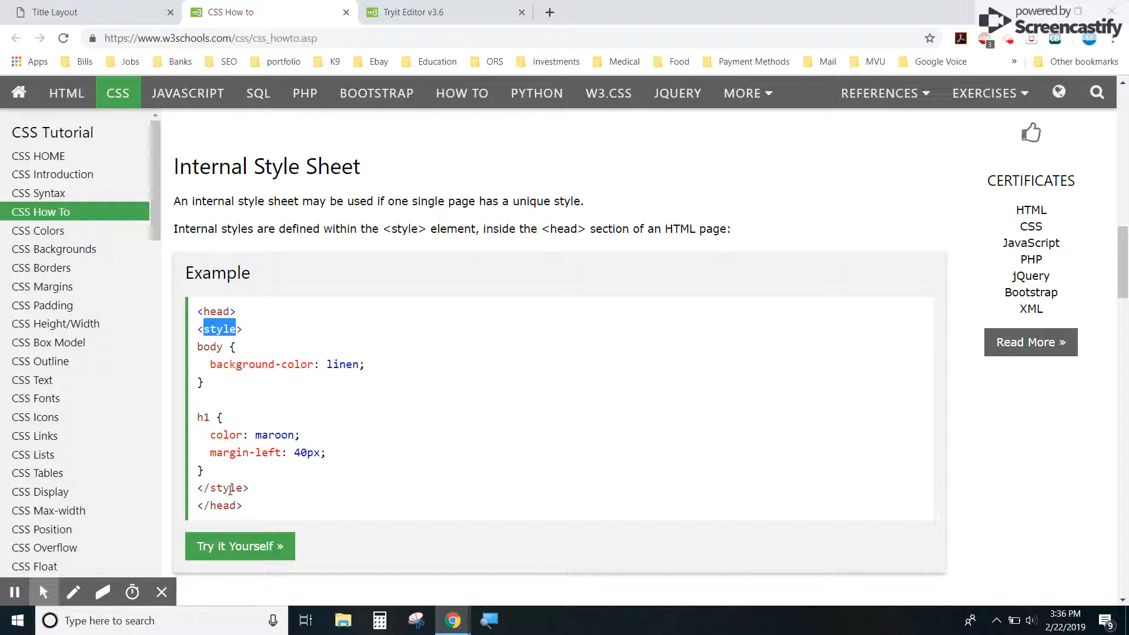
click(289, 484)
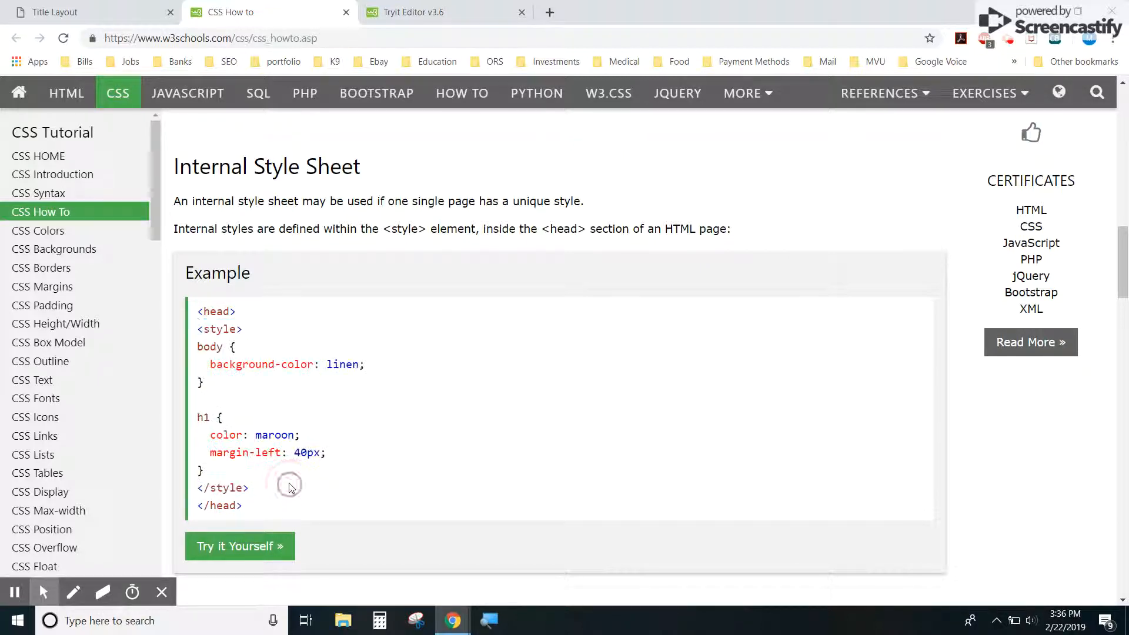
double_click(216, 311)
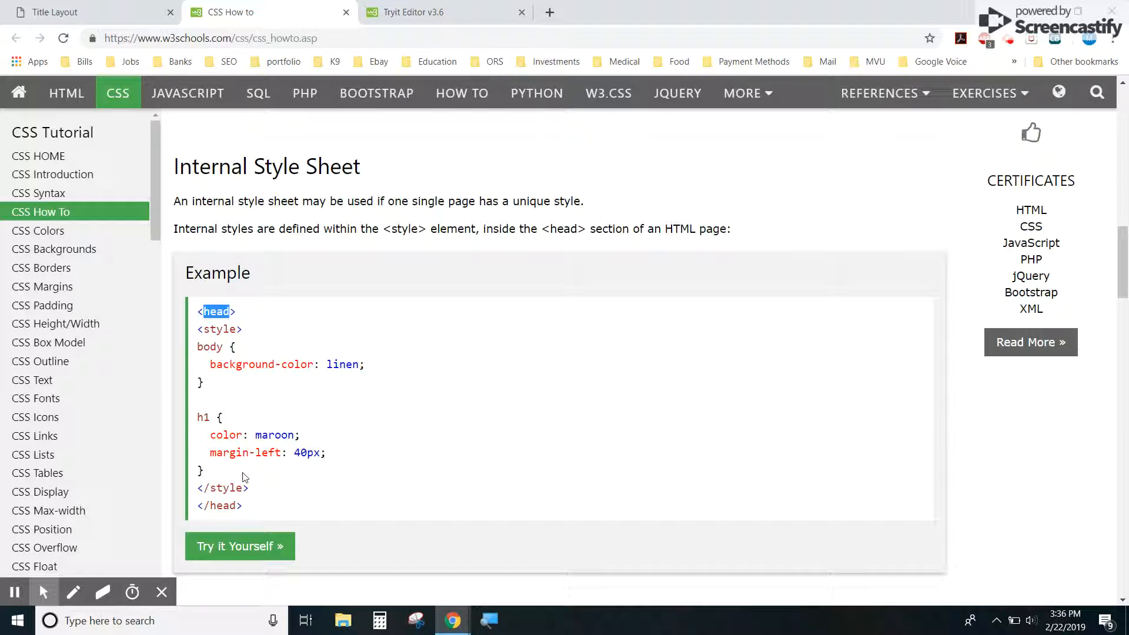
- In the internal style Tryit example, change the h1 colour from maroon to blue and run
click(240, 546)
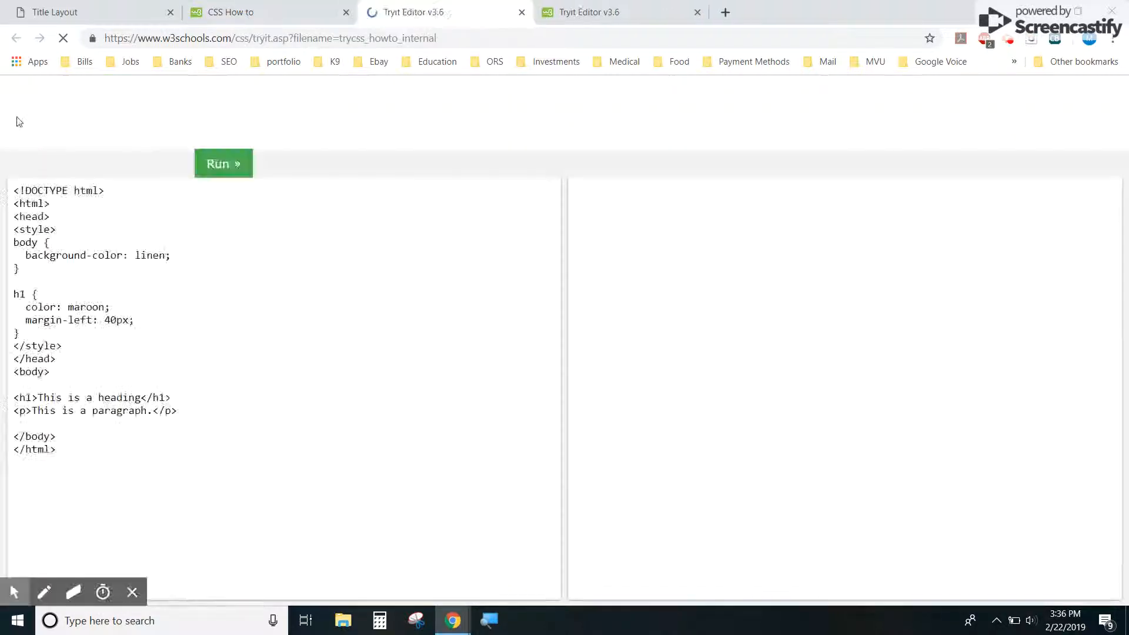
click(223, 164)
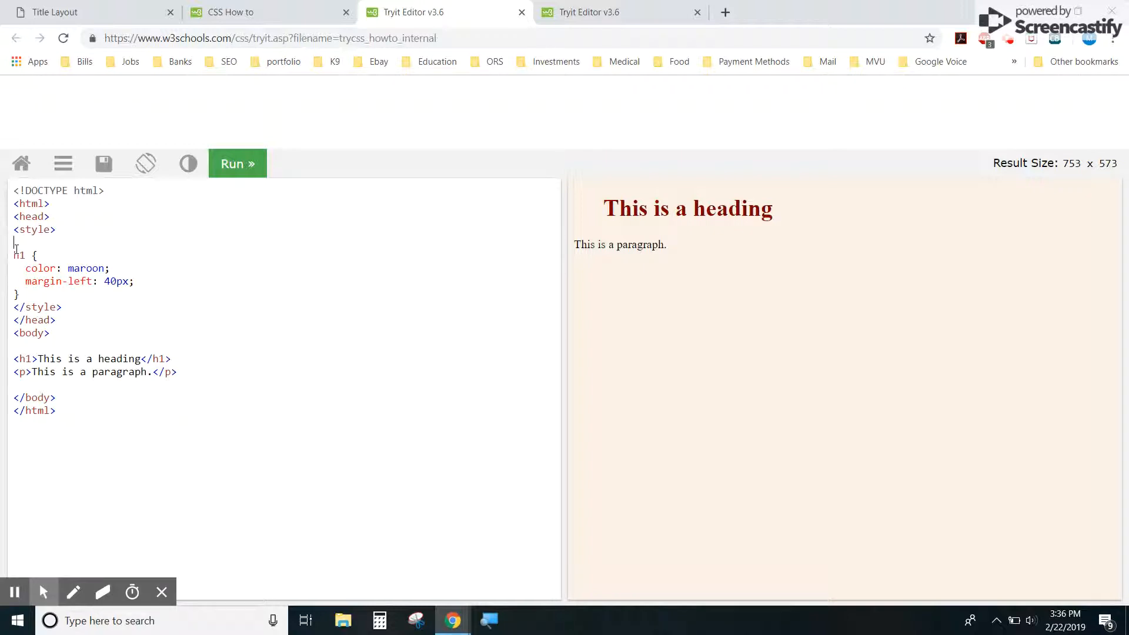
double_click(86, 268)
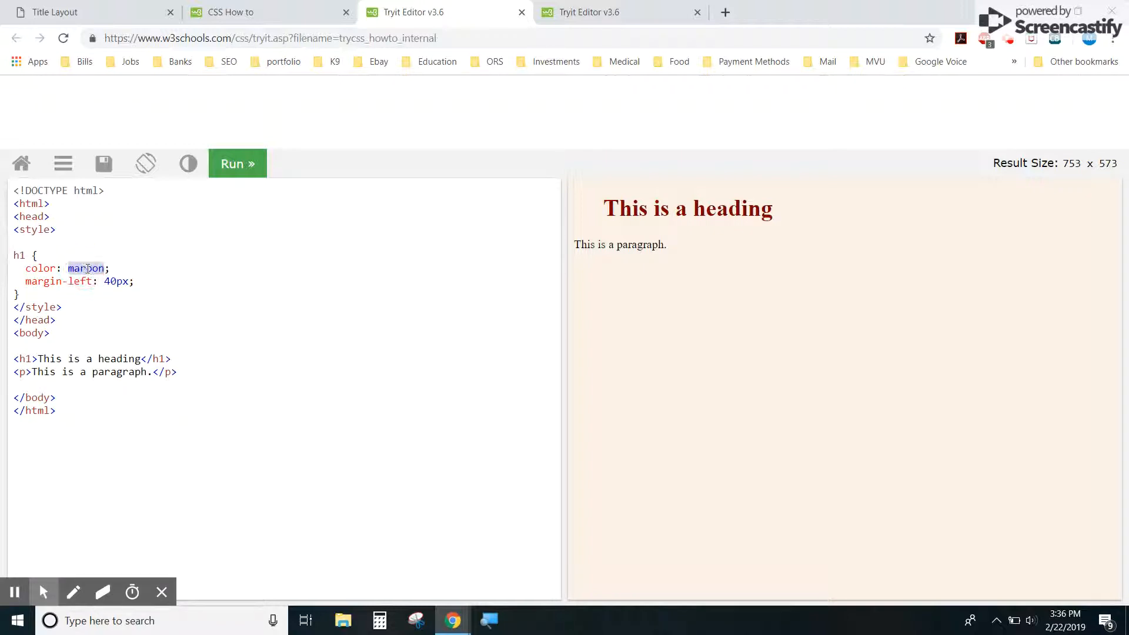
text(blue)
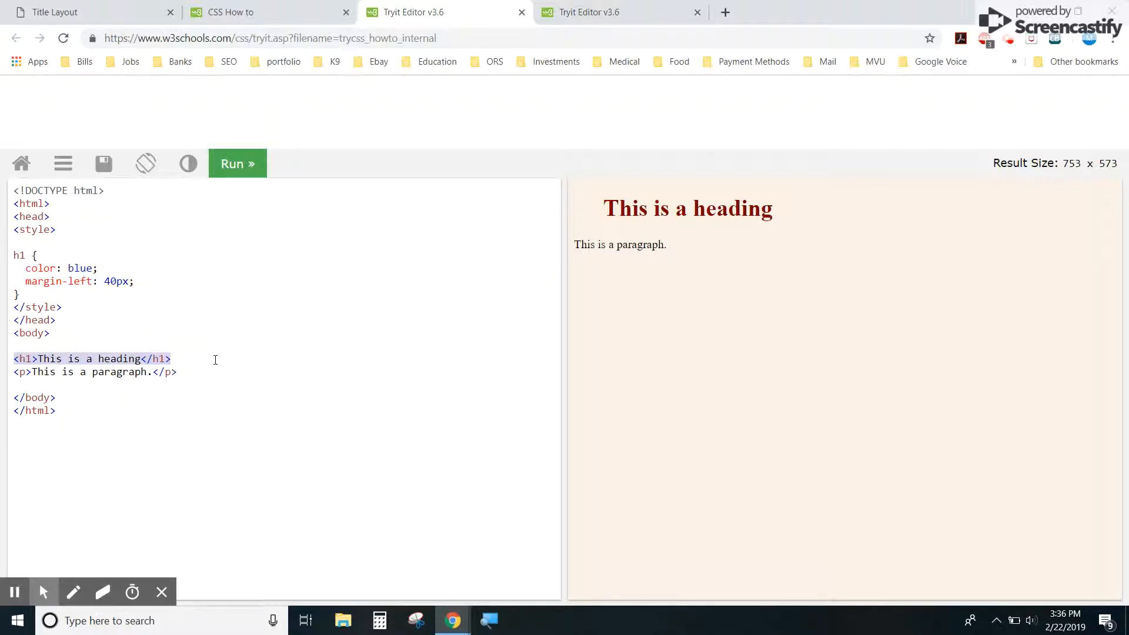
mouse_move(237, 163)
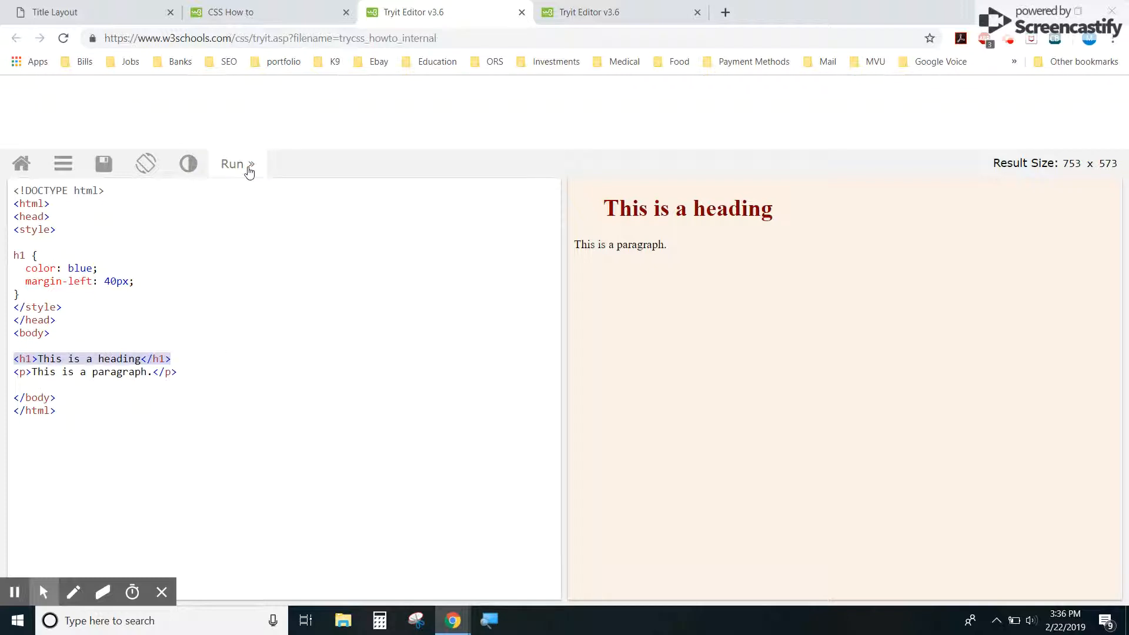
click(237, 164)
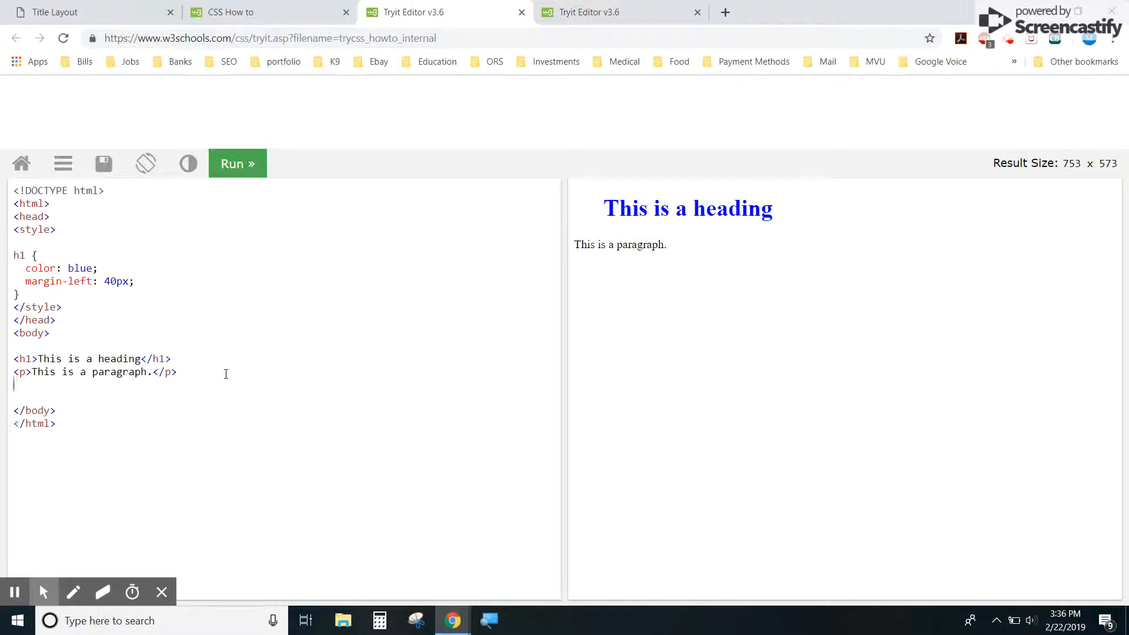
- Add '<h1>Will this be blue?</h1>', run it, and show the inline CSS recap slide
text(<h1>Will this be blue?</h1>)
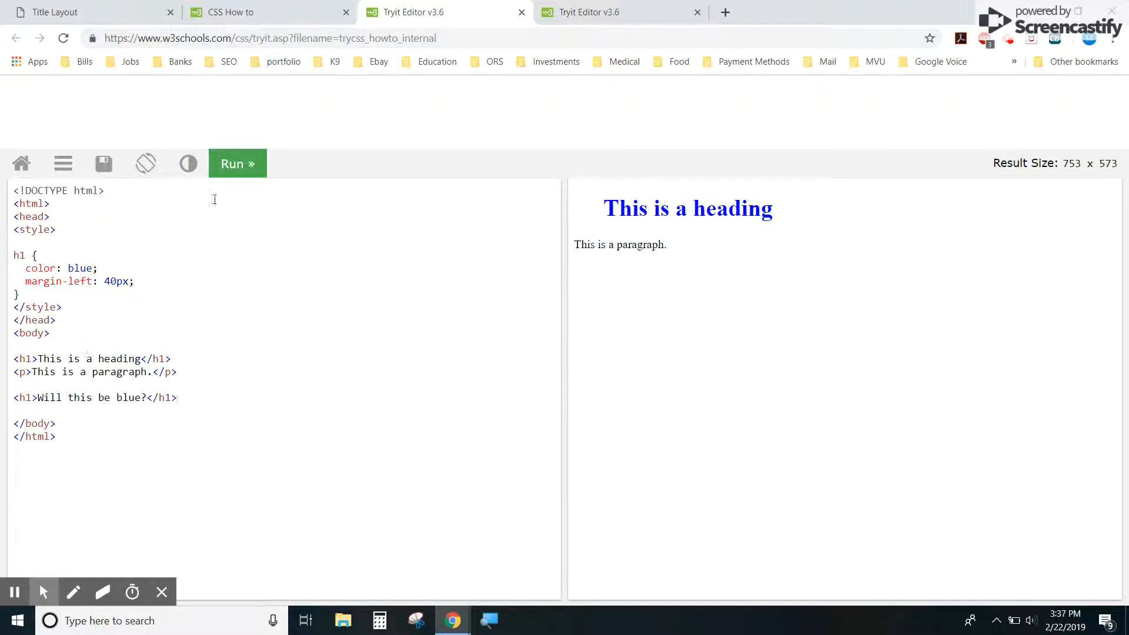
click(237, 163)
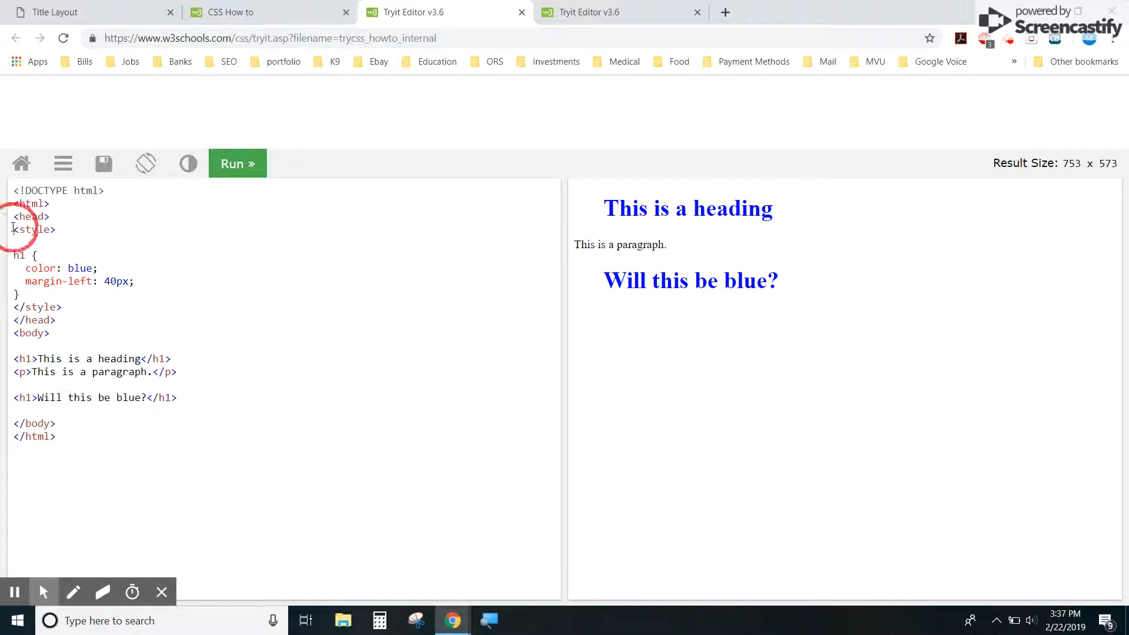
drag(13, 229, 120, 307)
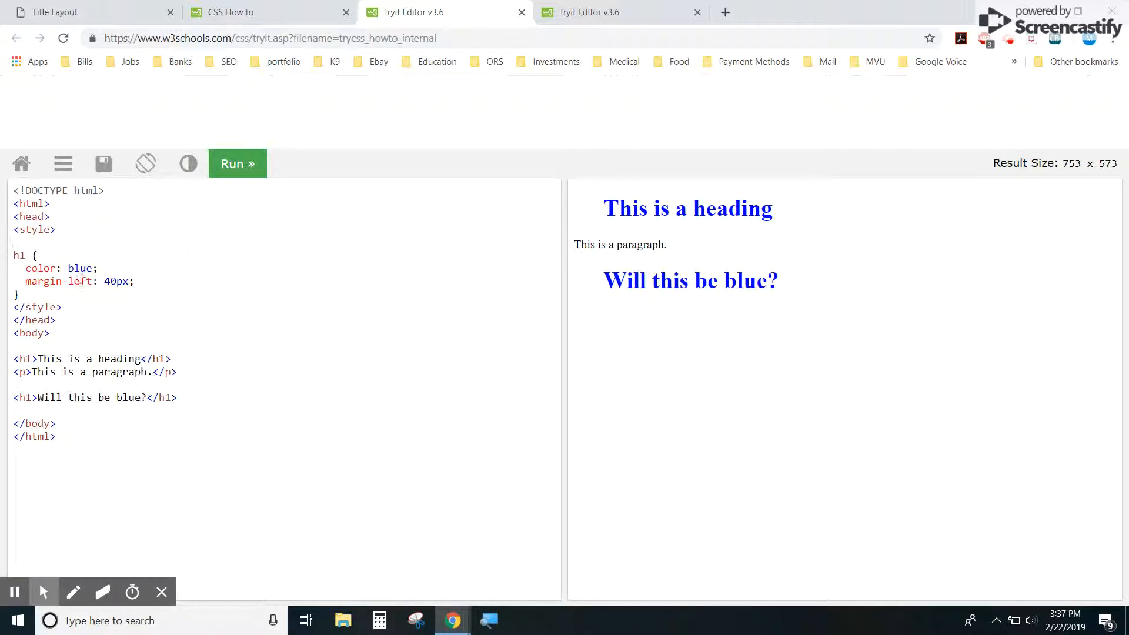
click(14, 243)
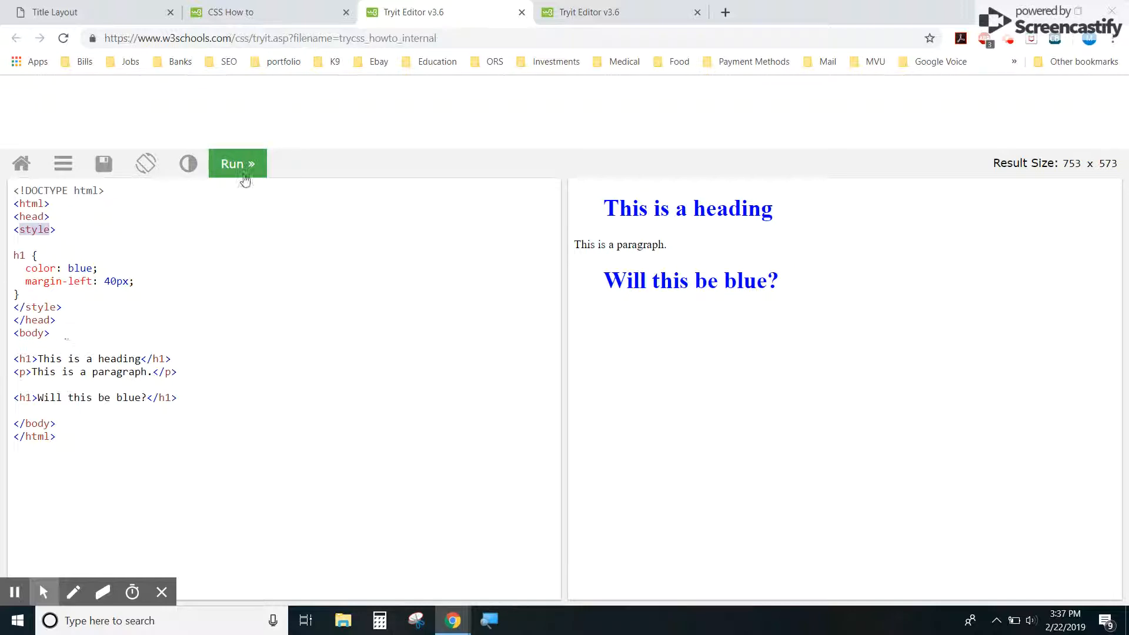
click(259, 13)
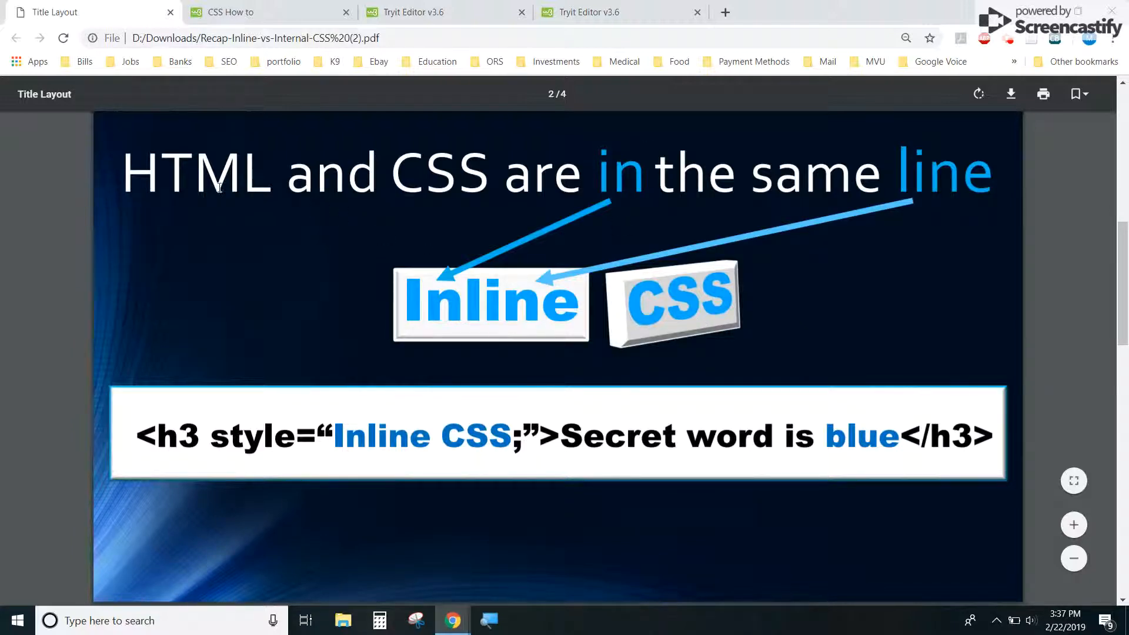
mouse_move(616, 171)
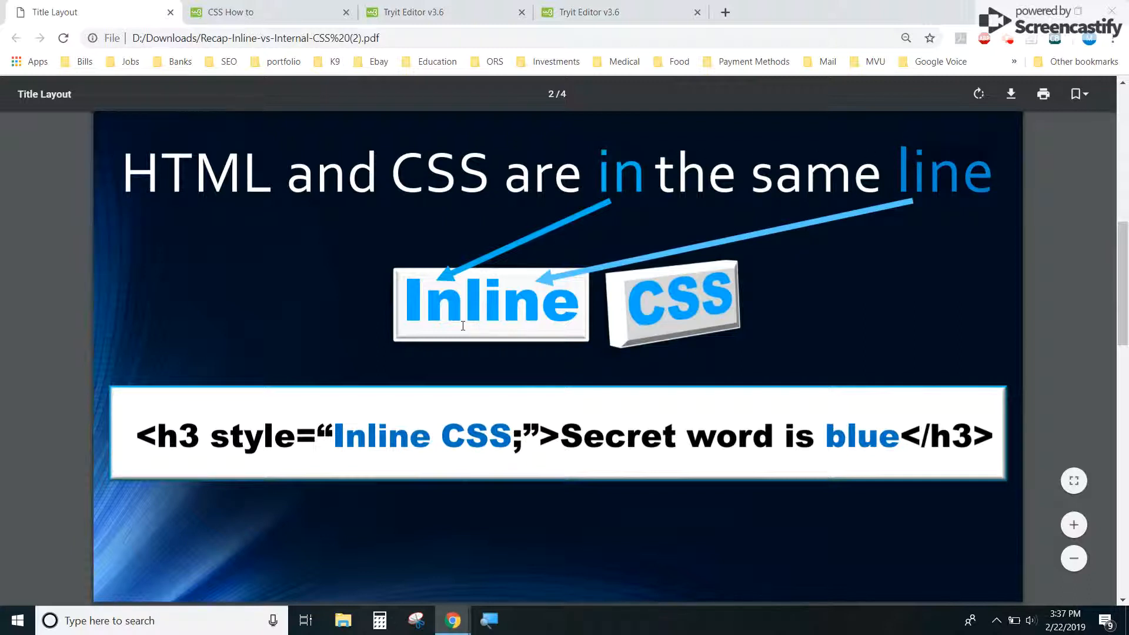
- Highlight 'Inline' on the recap slides, then 'head' in the internal CSS code box
double_click(492, 301)
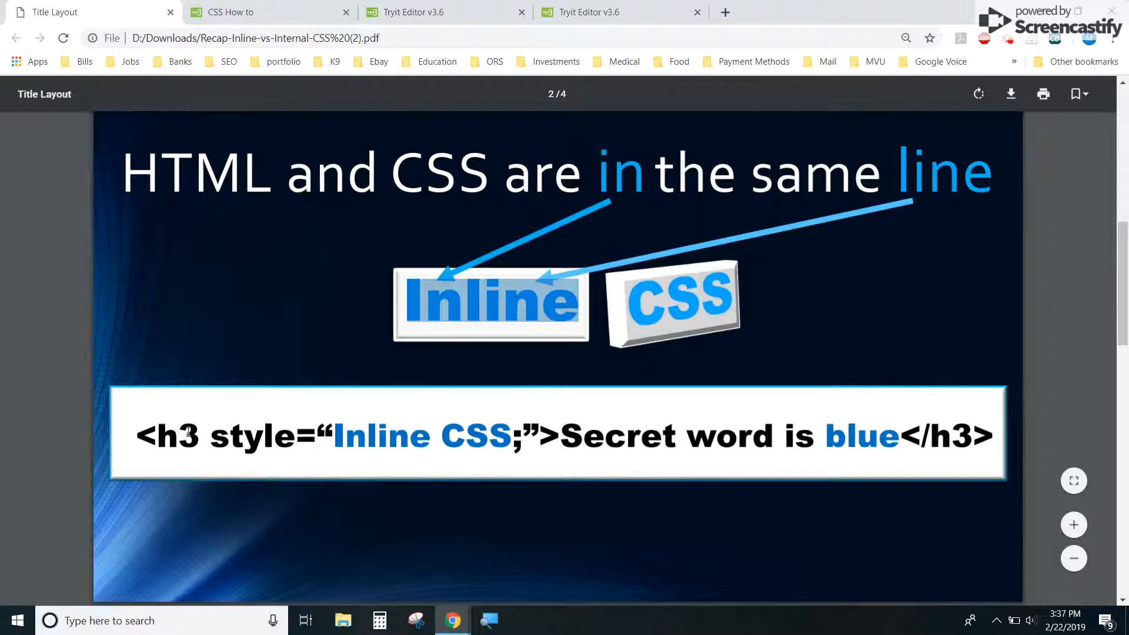
double_click(254, 436)
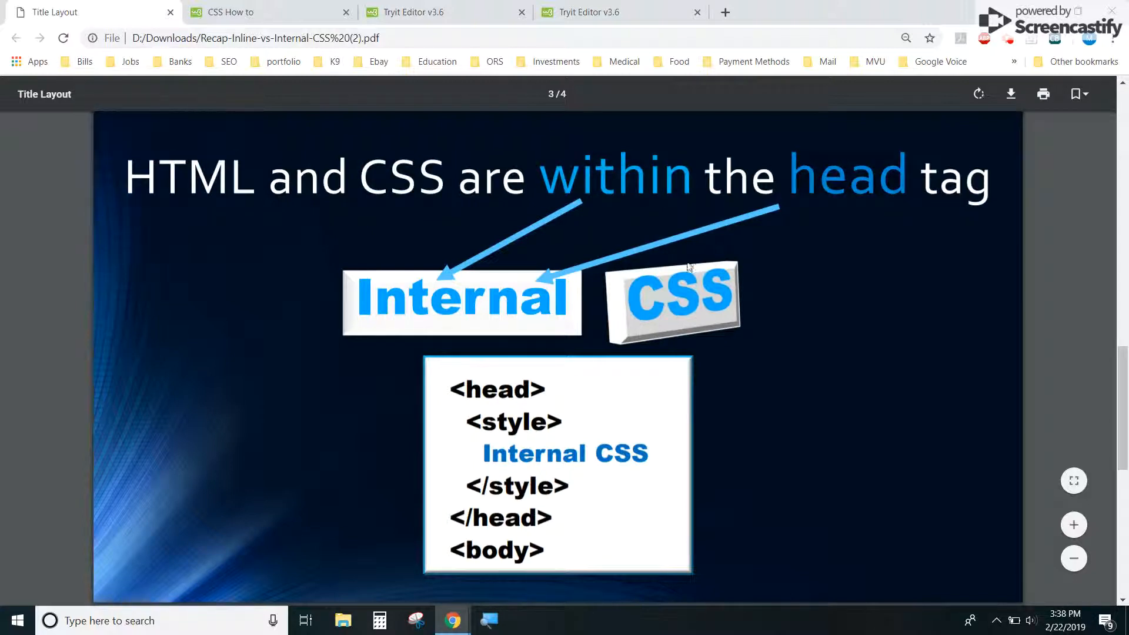
double_click(495, 390)
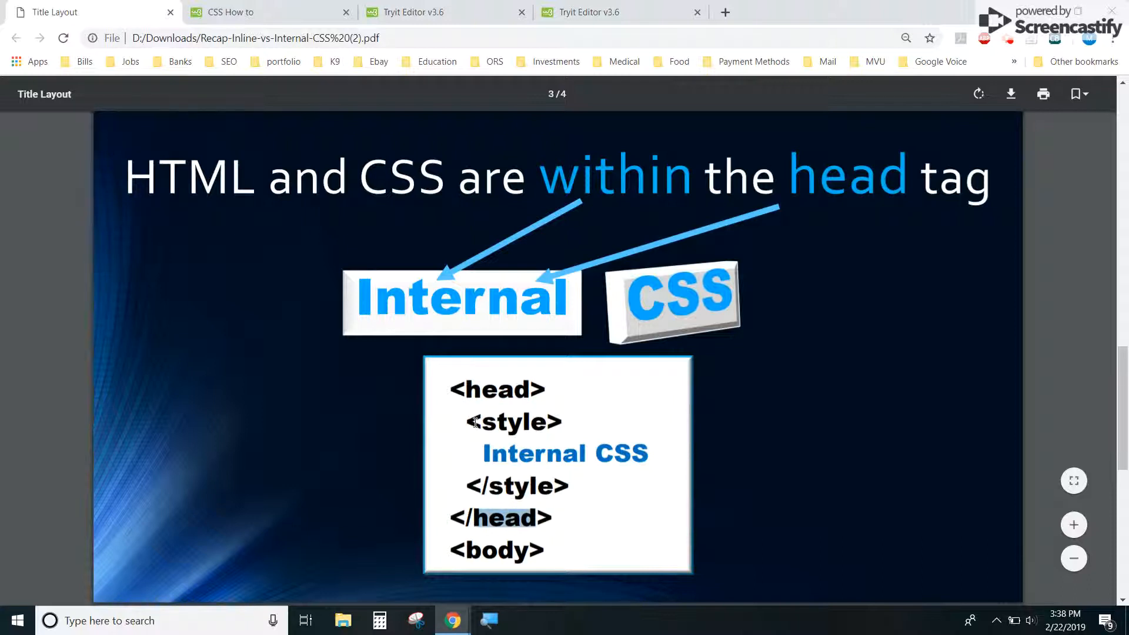
drag(468, 423, 648, 452)
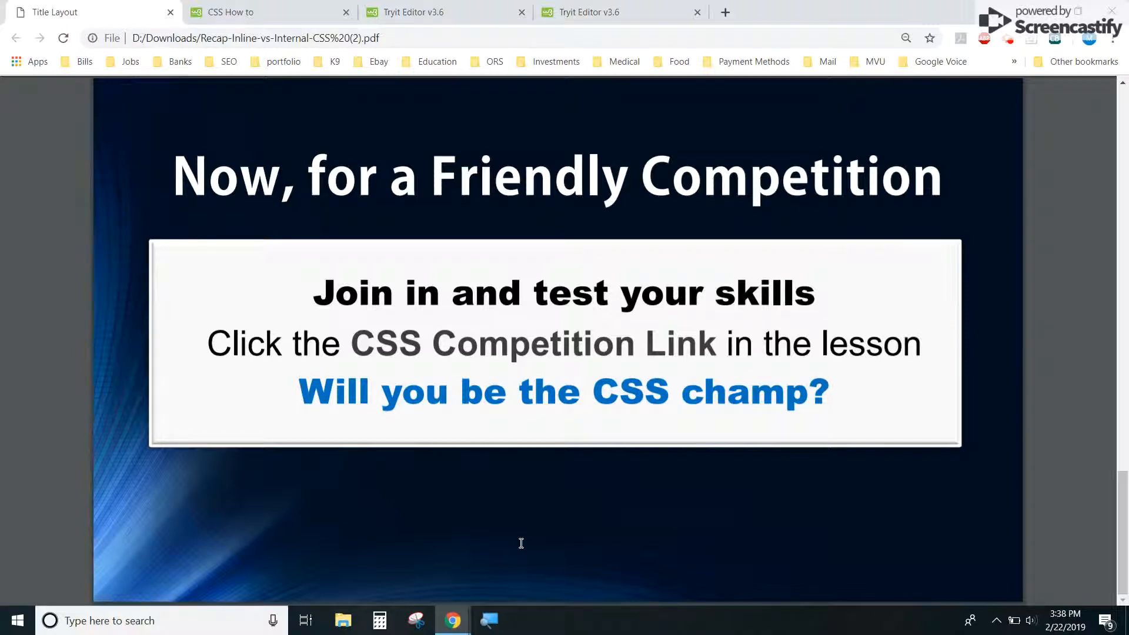
mouse_move(522, 540)
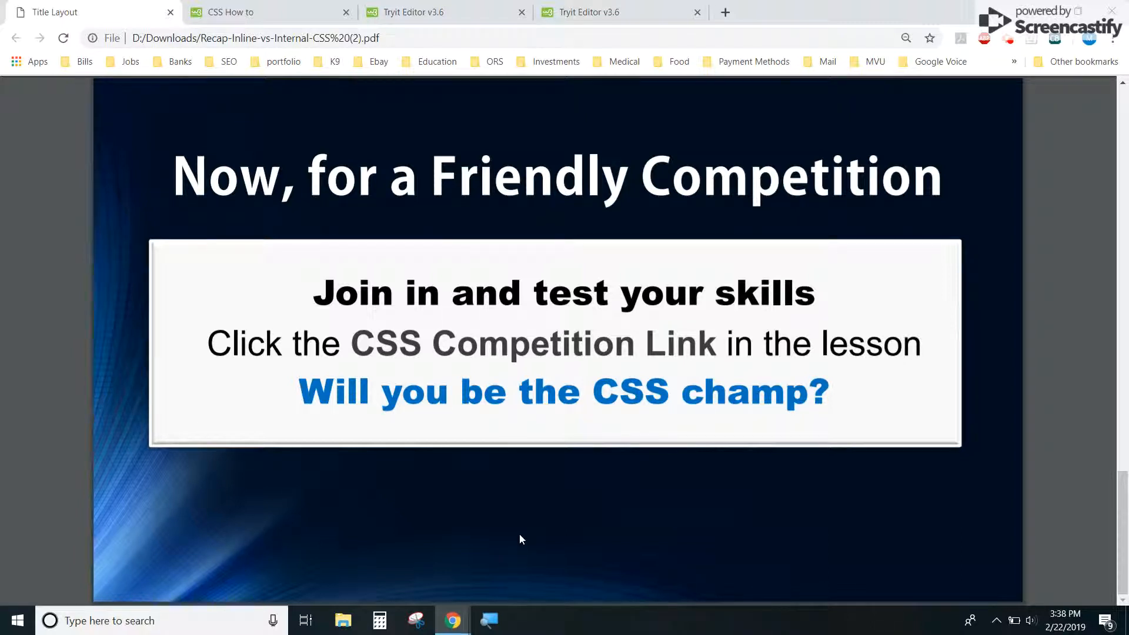